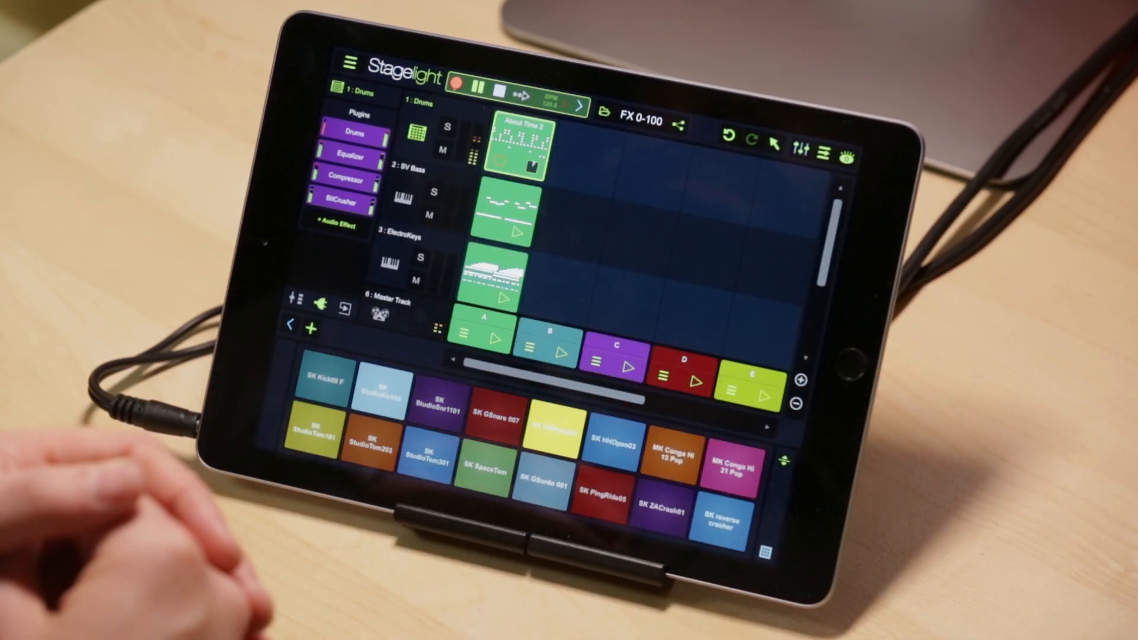
Select the SV Bass track to show its plugin chain and keyboard
click(350, 202)
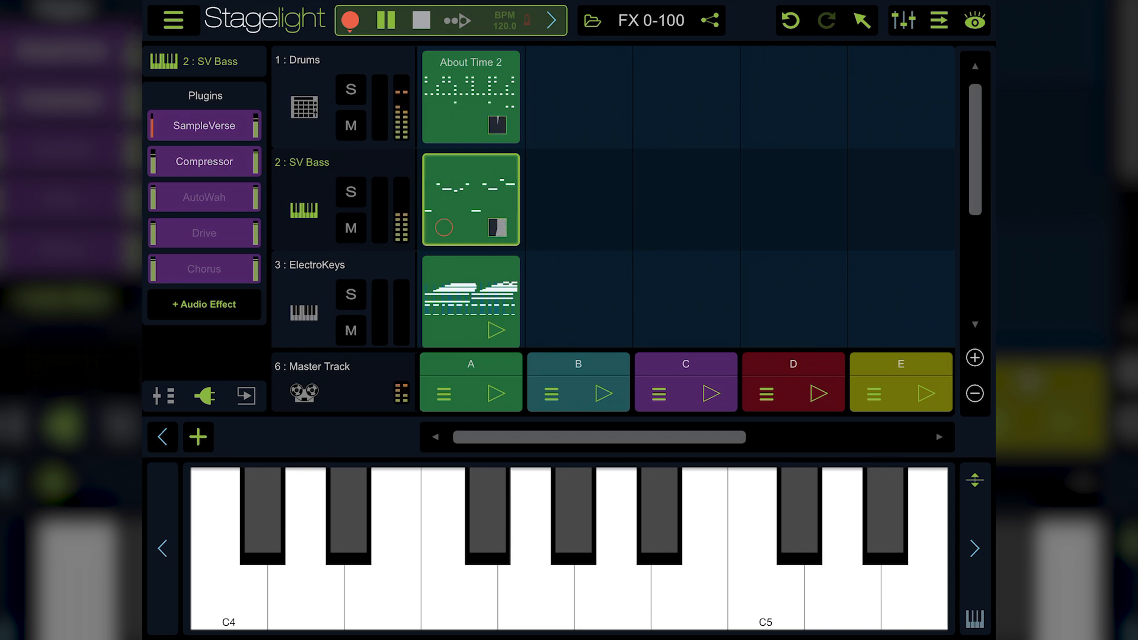
Open the SV Bass Compressor (Pump preset), then the AutoWah editor with Rubber Band preset
click(204, 162)
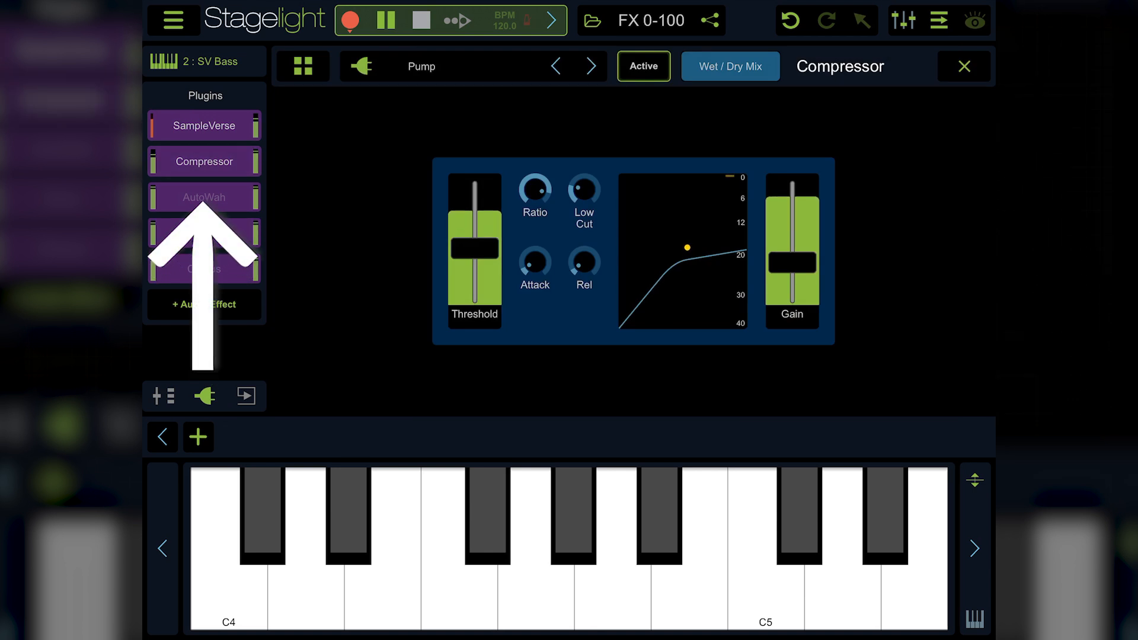
click(204, 197)
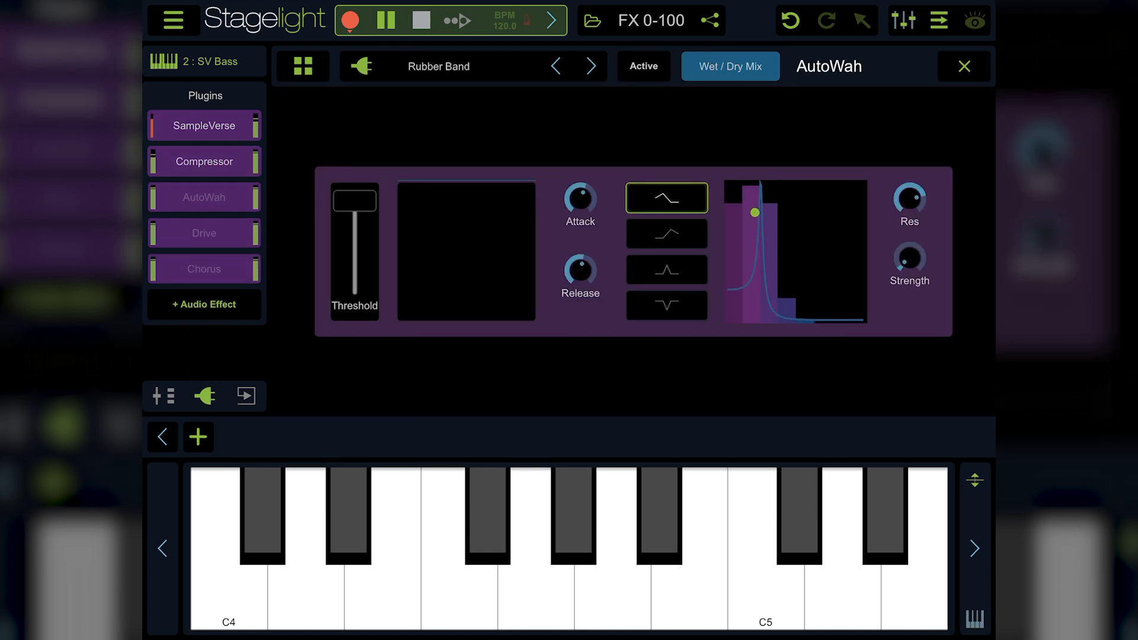